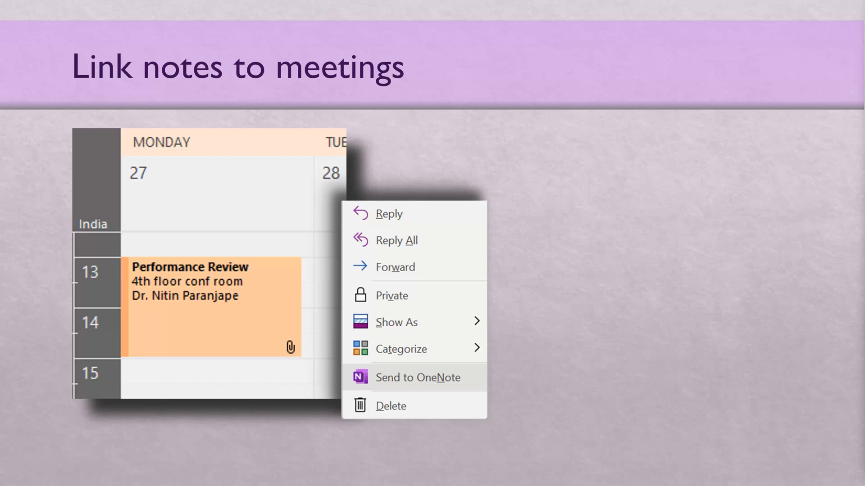
# Reveal the Meeting Notes share-or-own choices, then advance to the 'How to find the notes later?' slide.
pyautogui.click(404, 377)
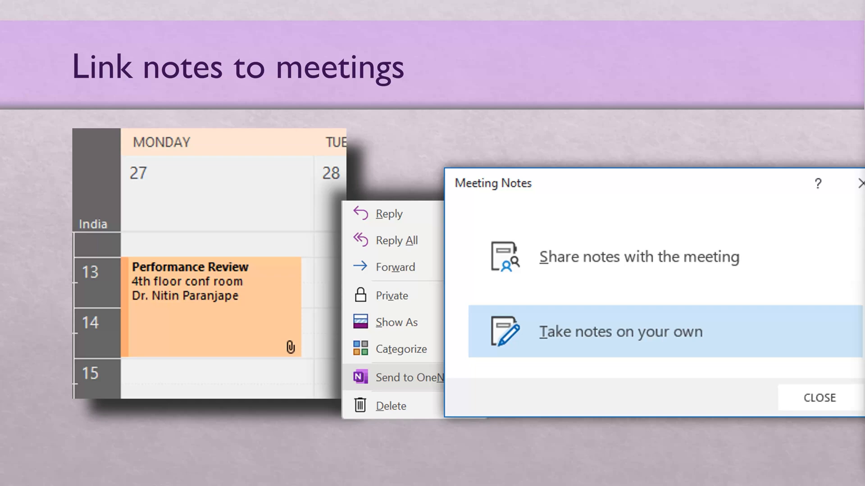
pyautogui.click(621, 331)
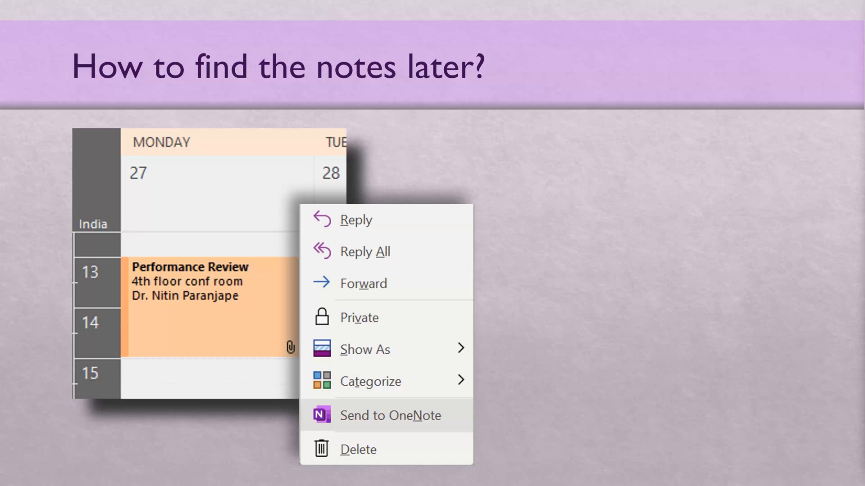
# Advance the slideshow to slide 7, 'Notes on Mobile'.
pyautogui.click(389, 416)
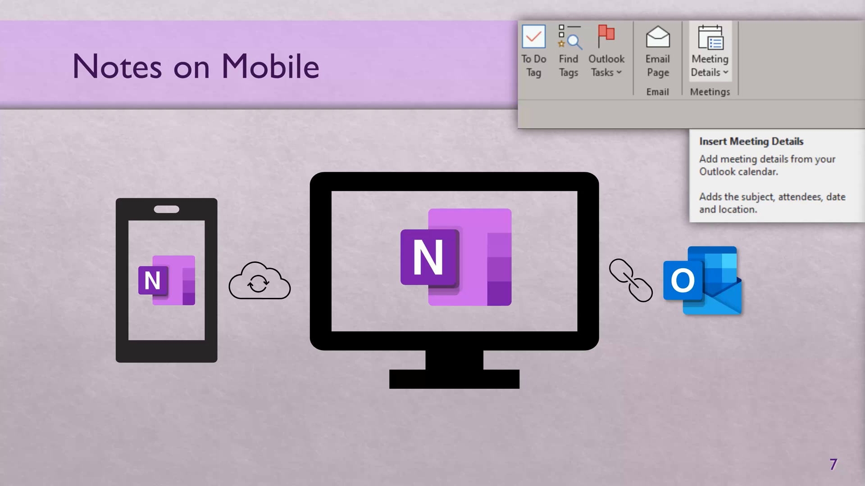
# Reveal the 01 December 2021 meeting details picker, then advance to slide 8, 'Notes on Paper'.
pyautogui.click(709, 45)
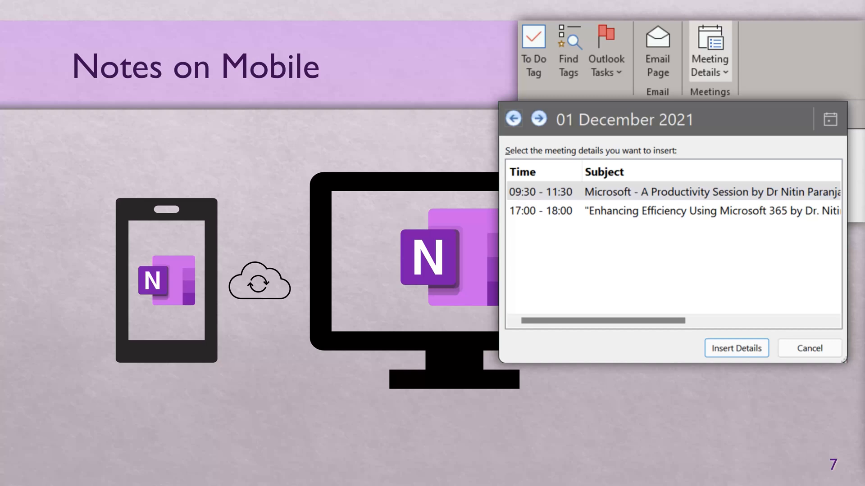
pyautogui.press('Right')
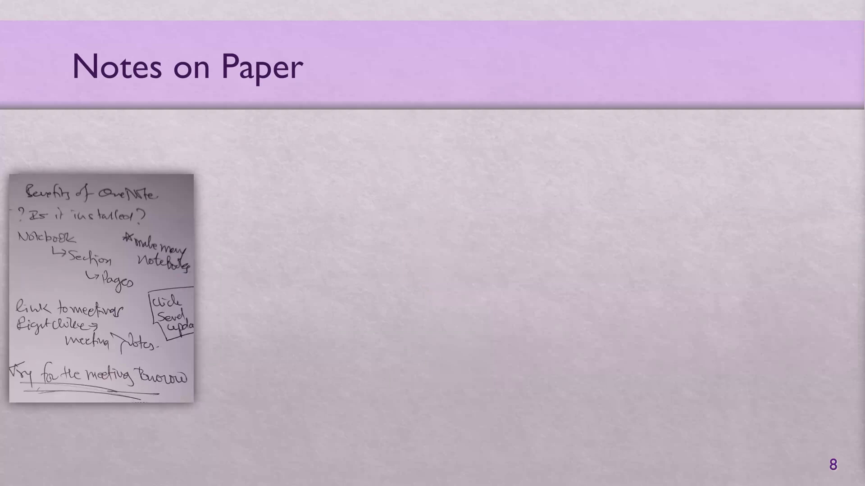